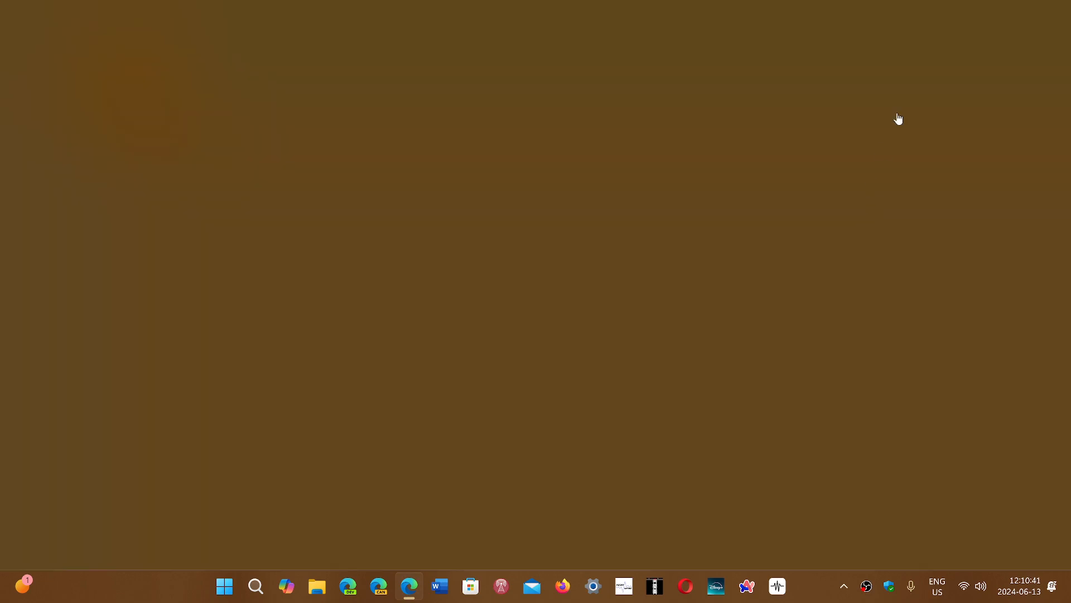
# Launch Edge from the taskbar and show its Settings and more menu.
pyautogui.click(409, 586)
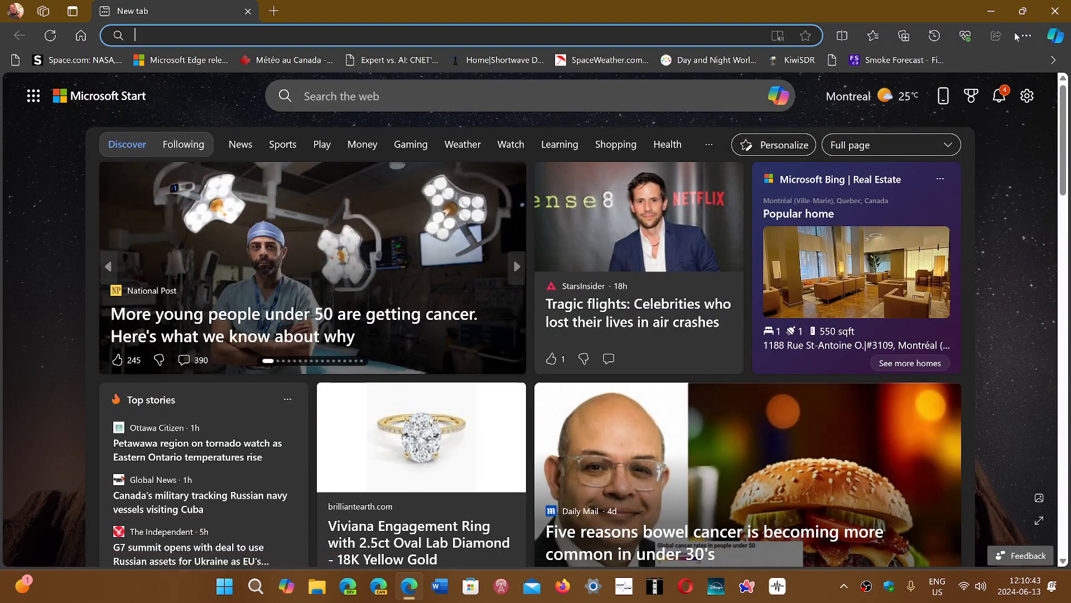
pyautogui.click(1025, 36)
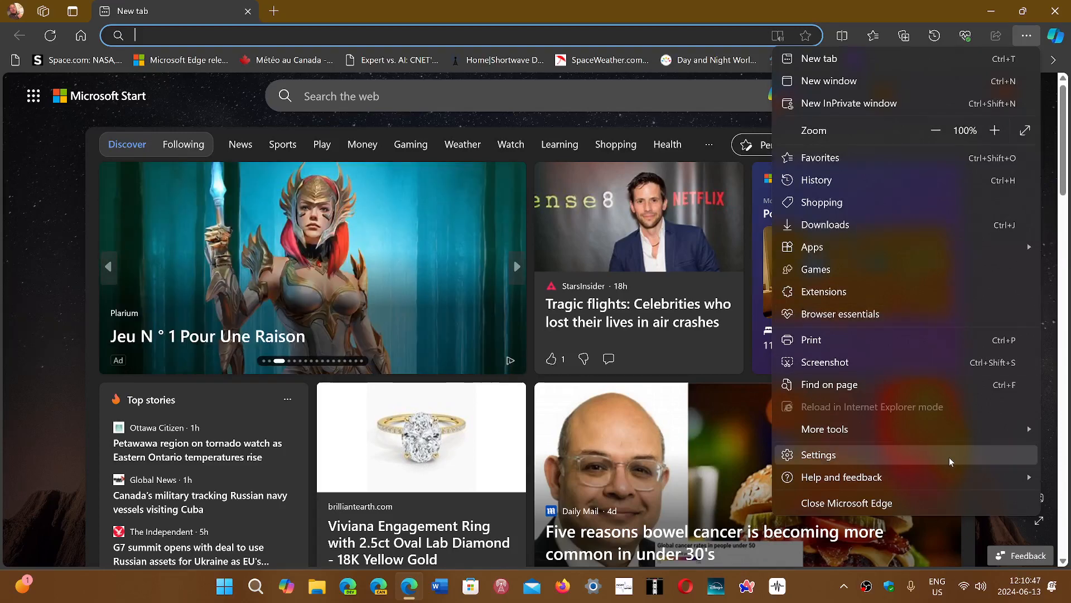
# Go to Settings and switch to the System and performance page.
pyautogui.click(818, 454)
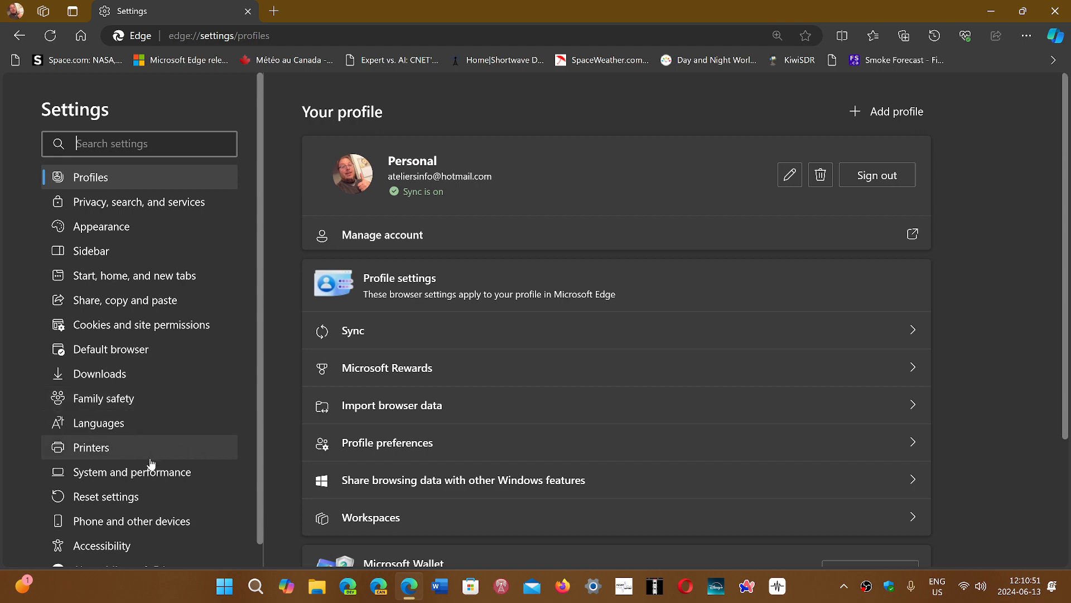
pyautogui.click(132, 470)
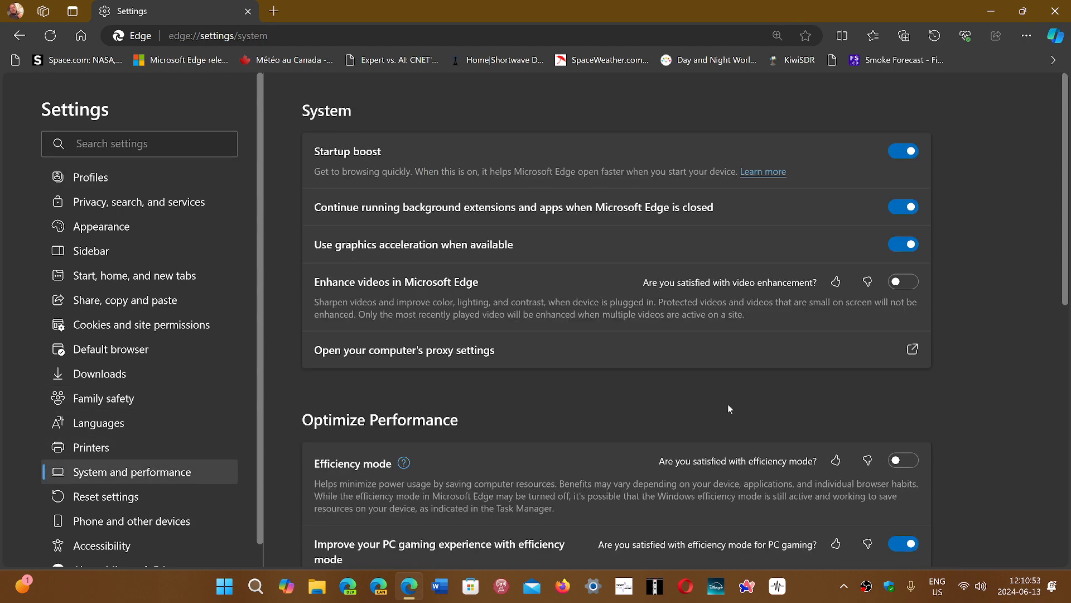
pyautogui.moveTo(1063, 299)
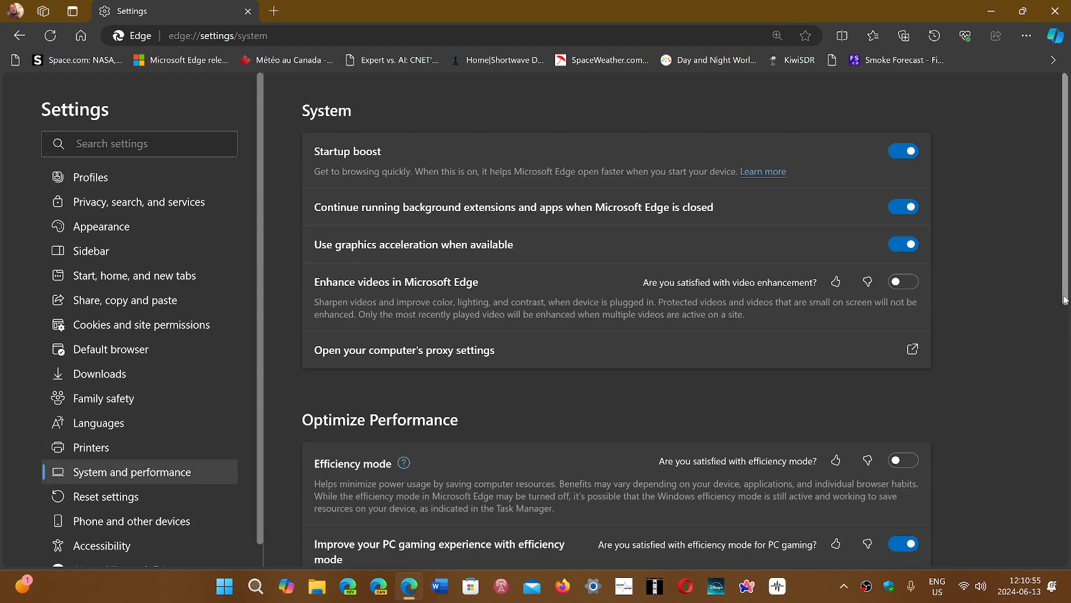
# Scroll down to Manage your performance, bringing the Performance detector toggle into view.
pyautogui.scroll(-3)
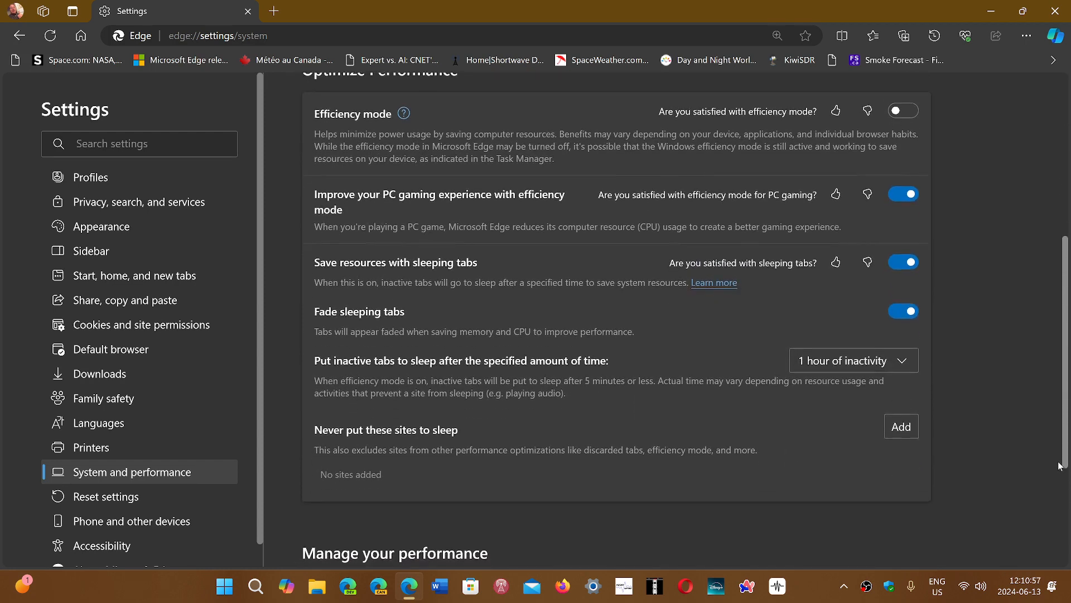
pyautogui.scroll(-3)
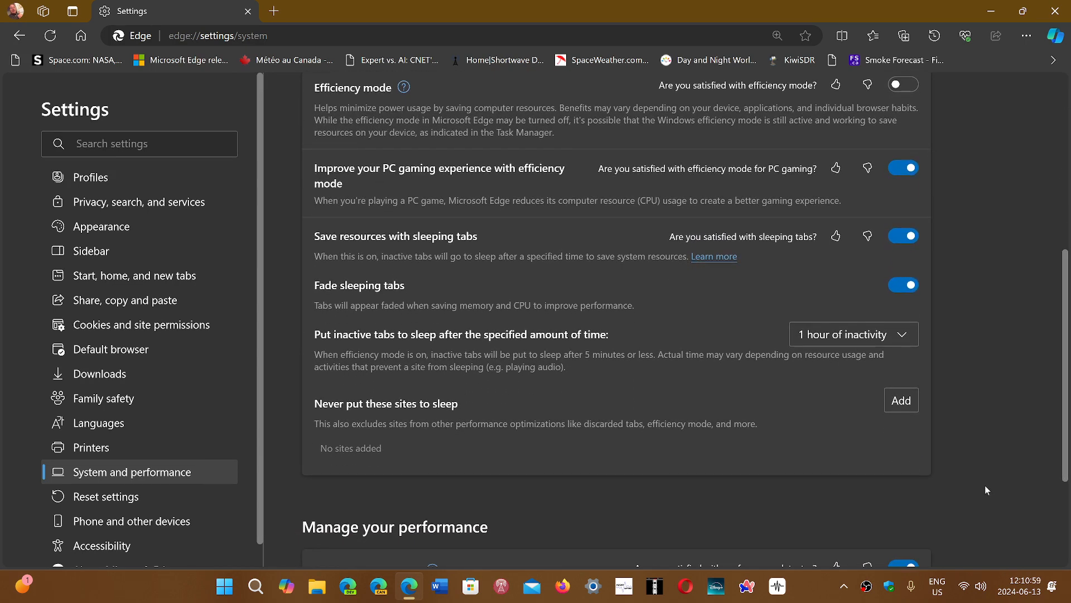
pyautogui.moveTo(1040, 473)
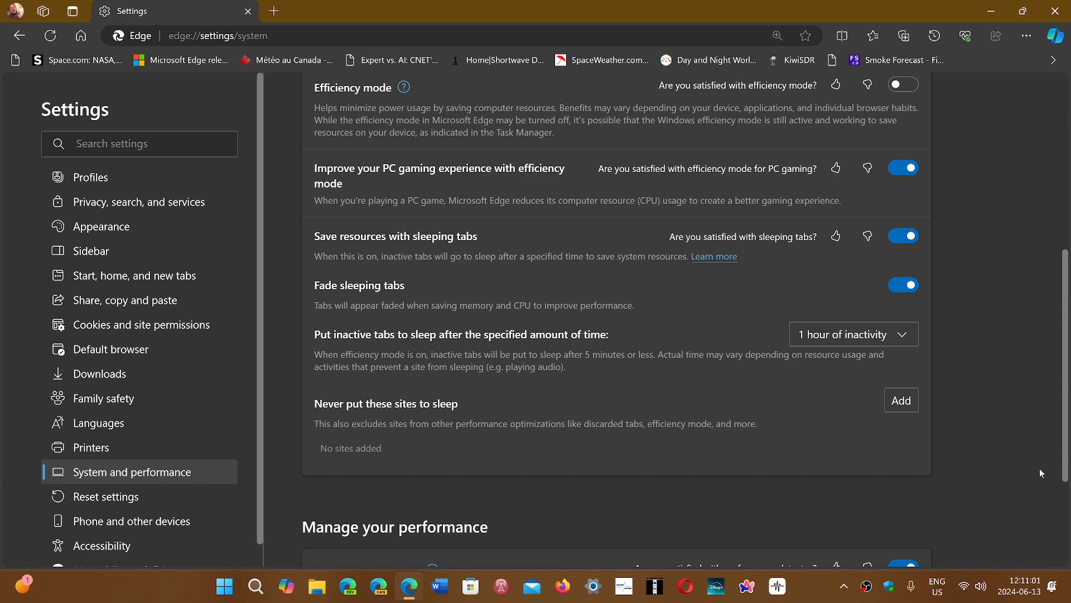
pyautogui.scroll(-3)
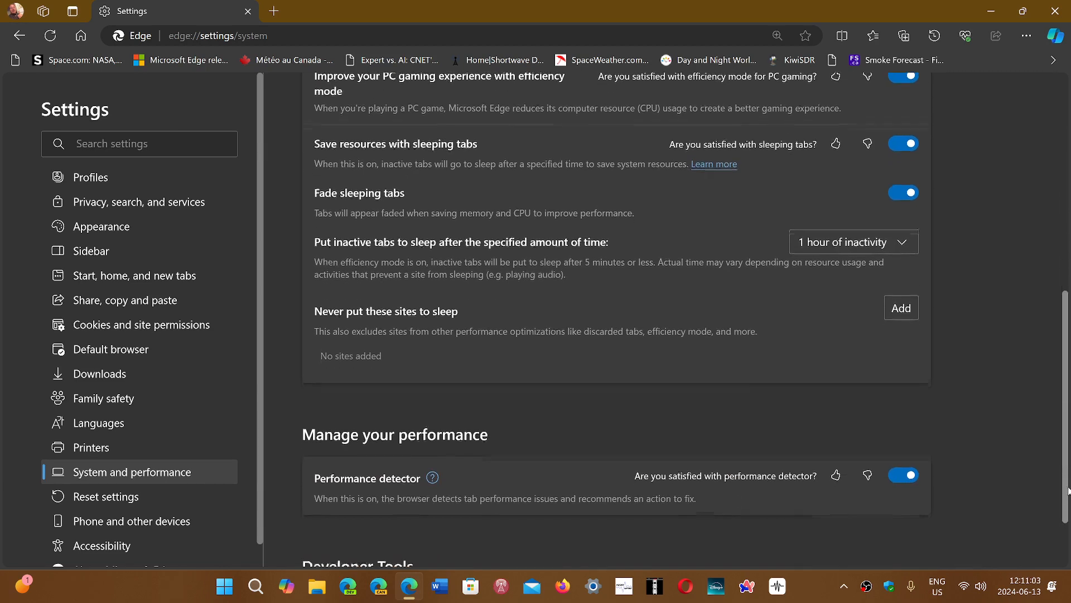
pyautogui.scroll(-3)
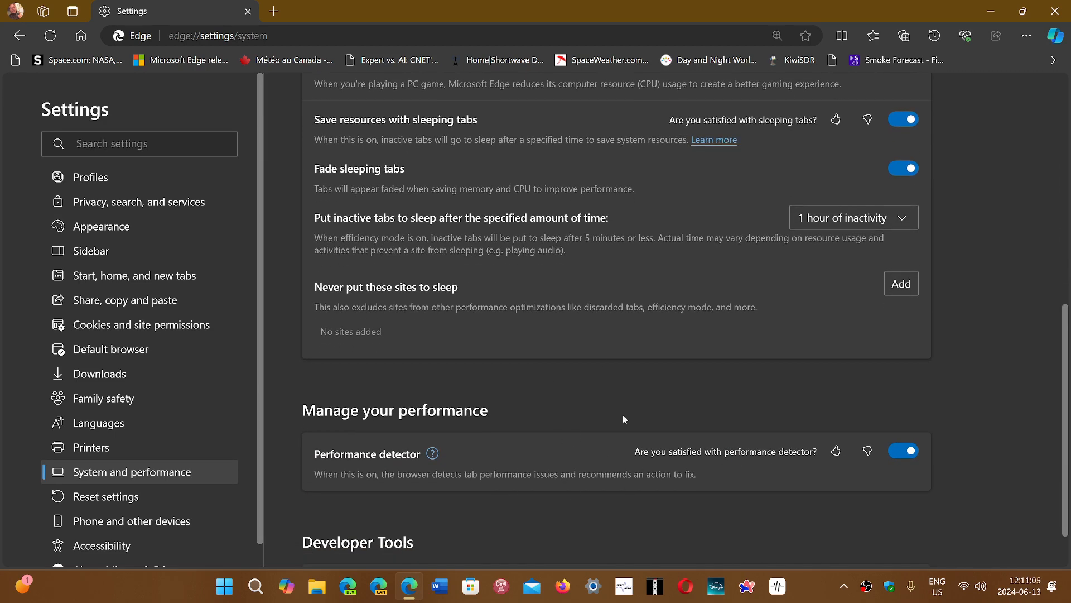
pyautogui.moveTo(969, 452)
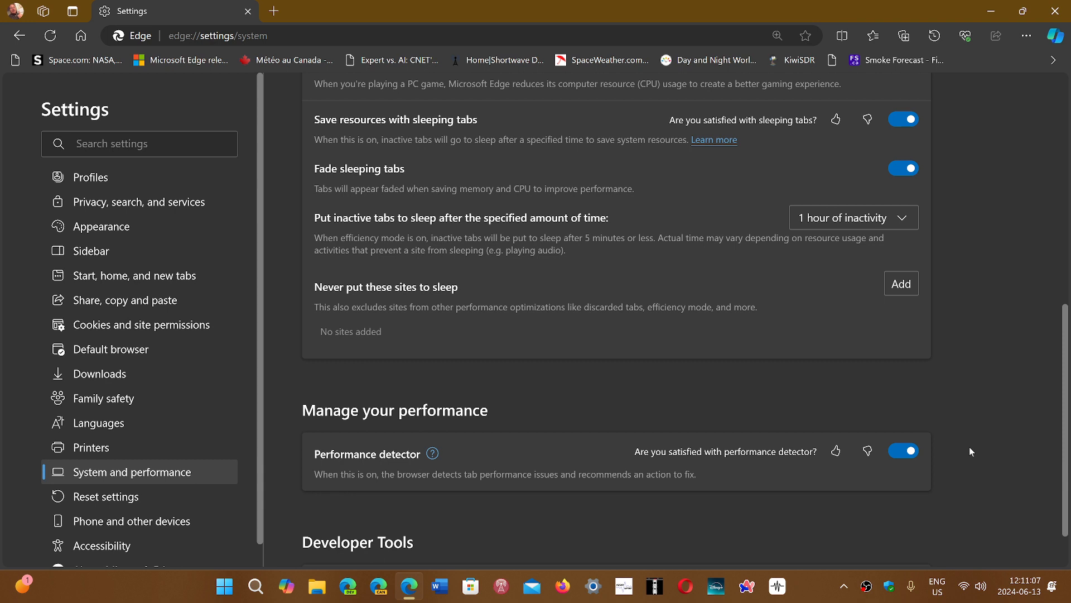
pyautogui.moveTo(355, 415)
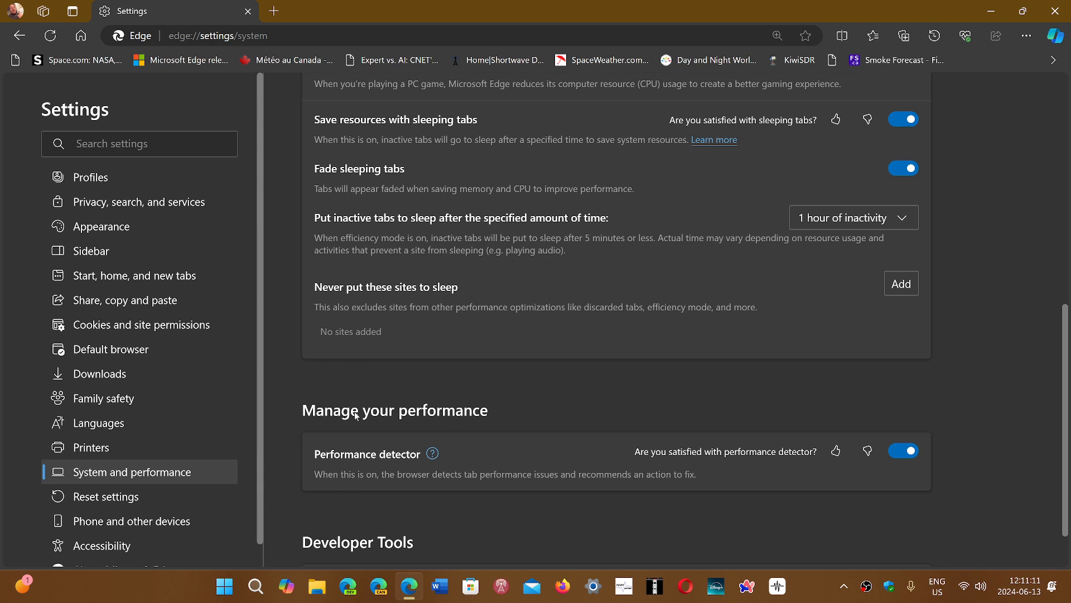
pyautogui.moveTo(342, 494)
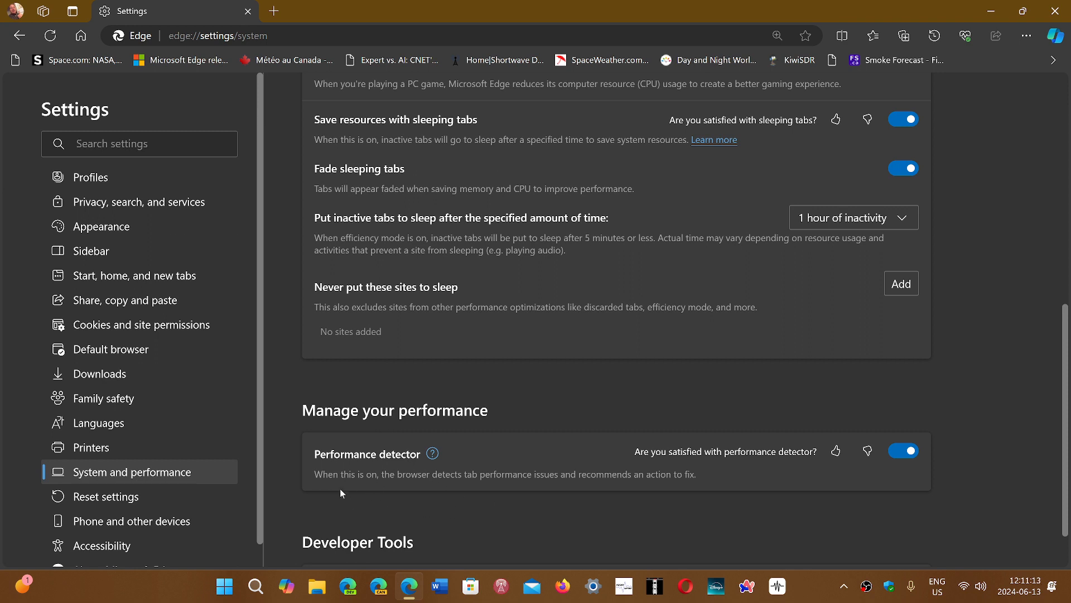
pyautogui.moveTo(562, 506)
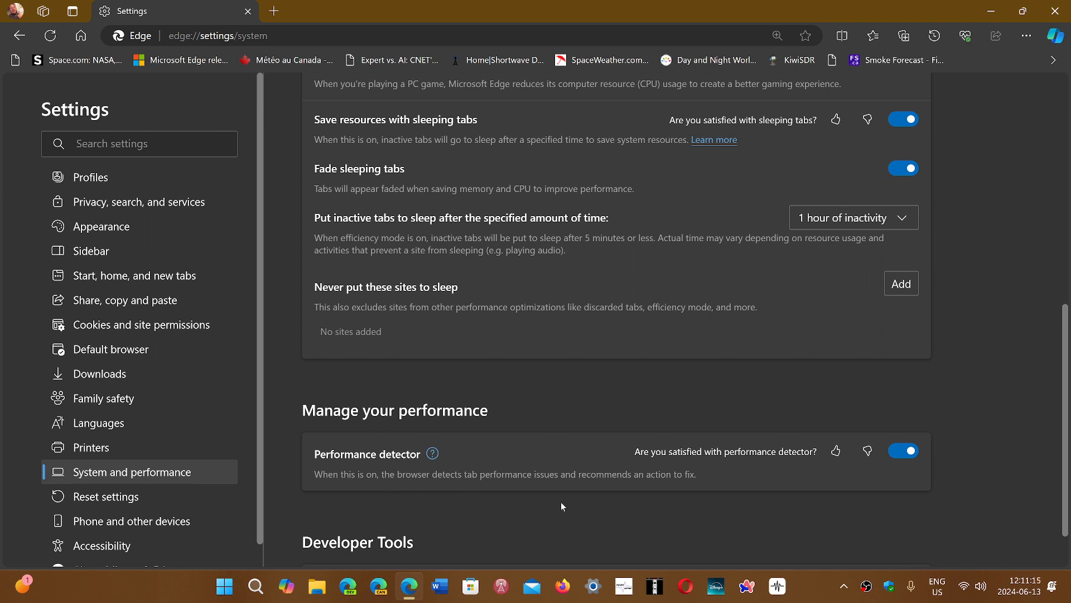
pyautogui.moveTo(745, 504)
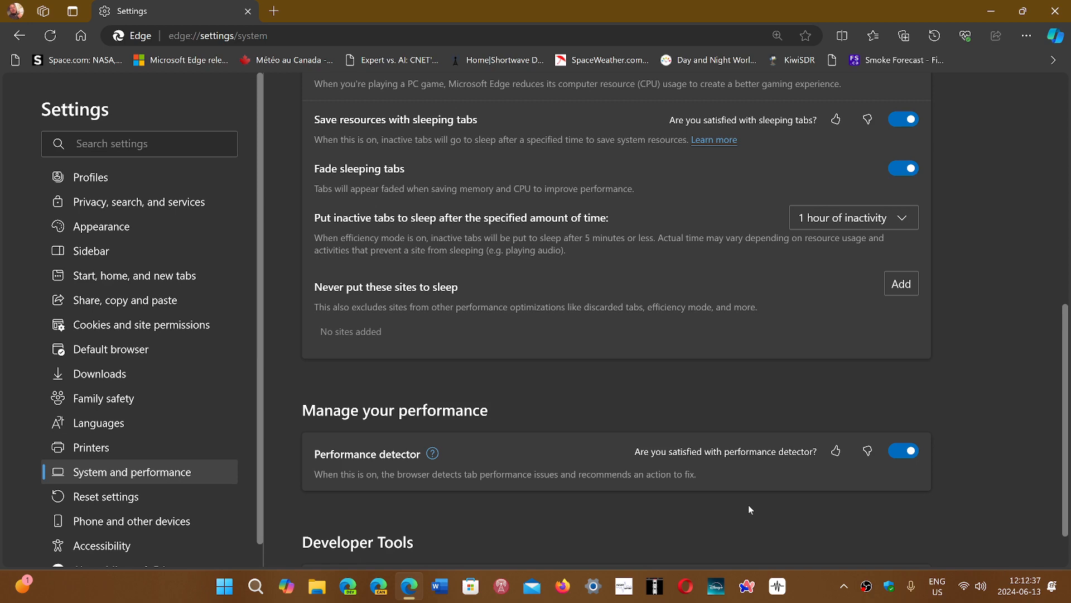
pyautogui.moveTo(274, 11)
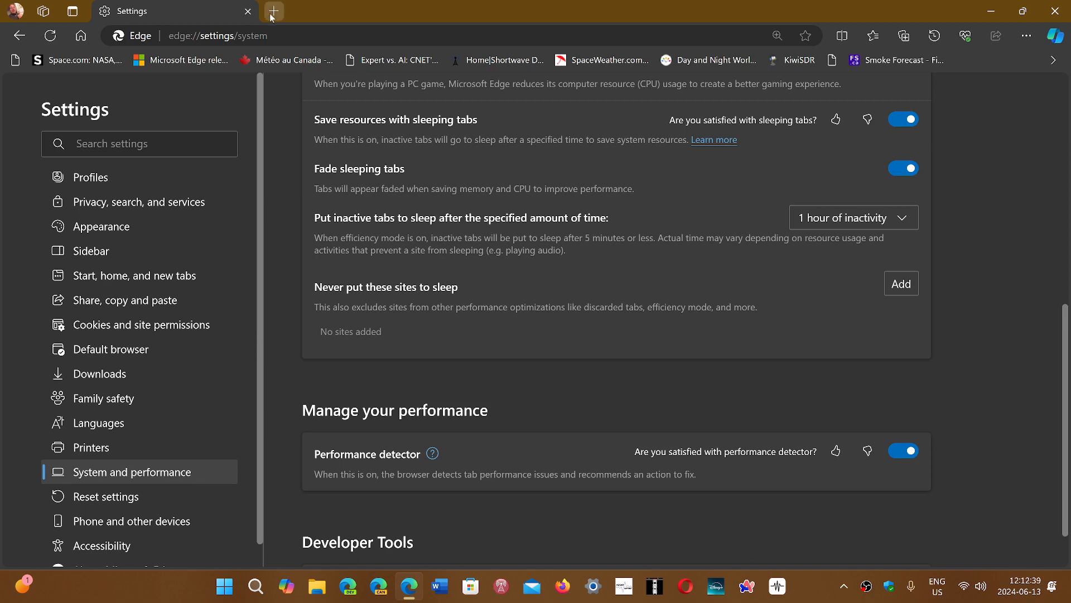
pyautogui.click(273, 12)
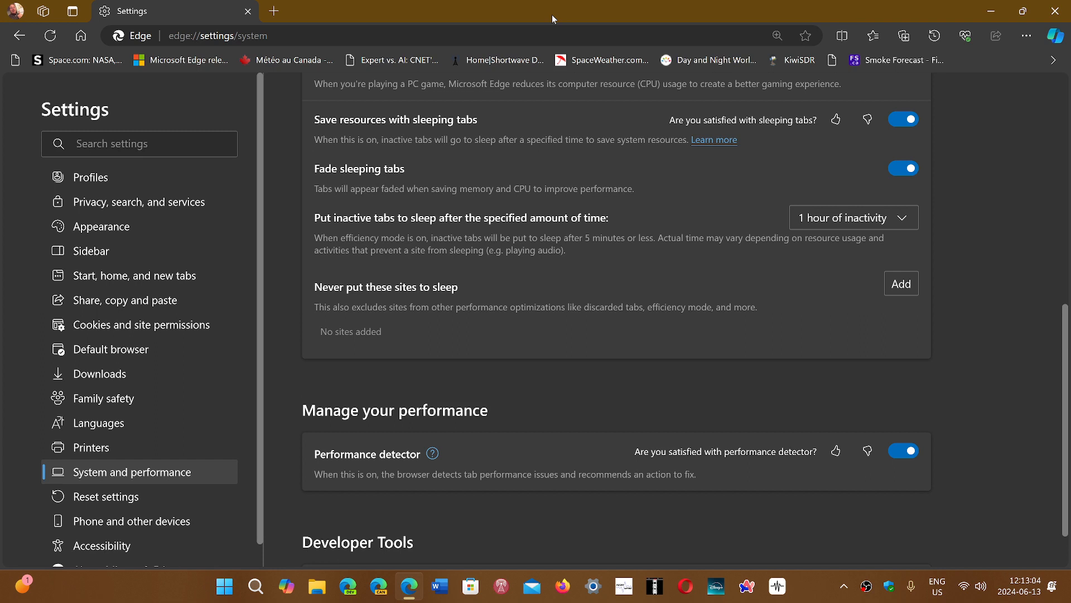
pyautogui.moveTo(980, 504)
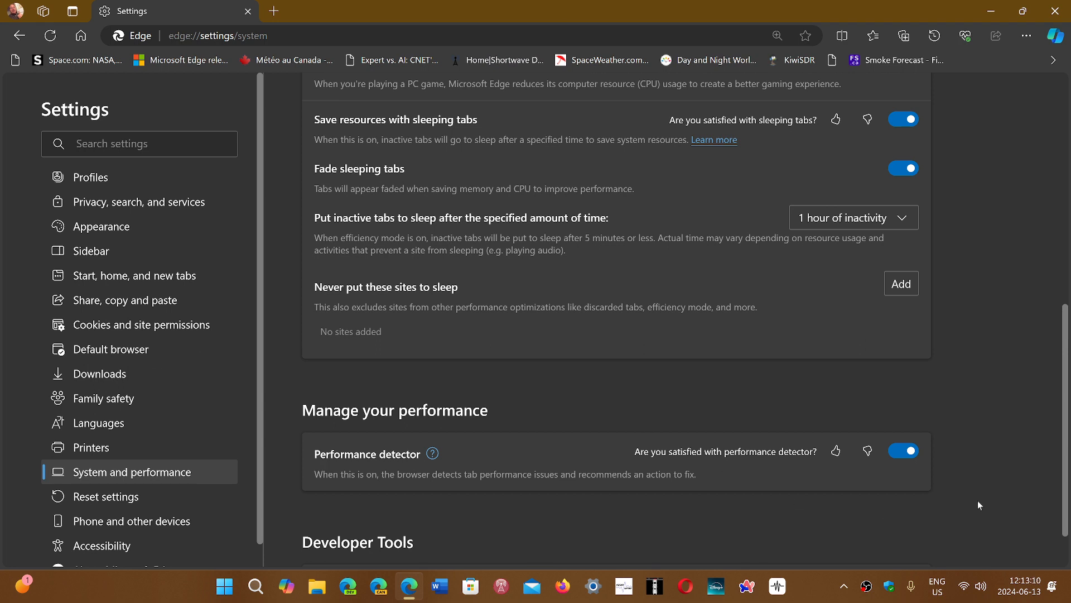
pyautogui.moveTo(851, 510)
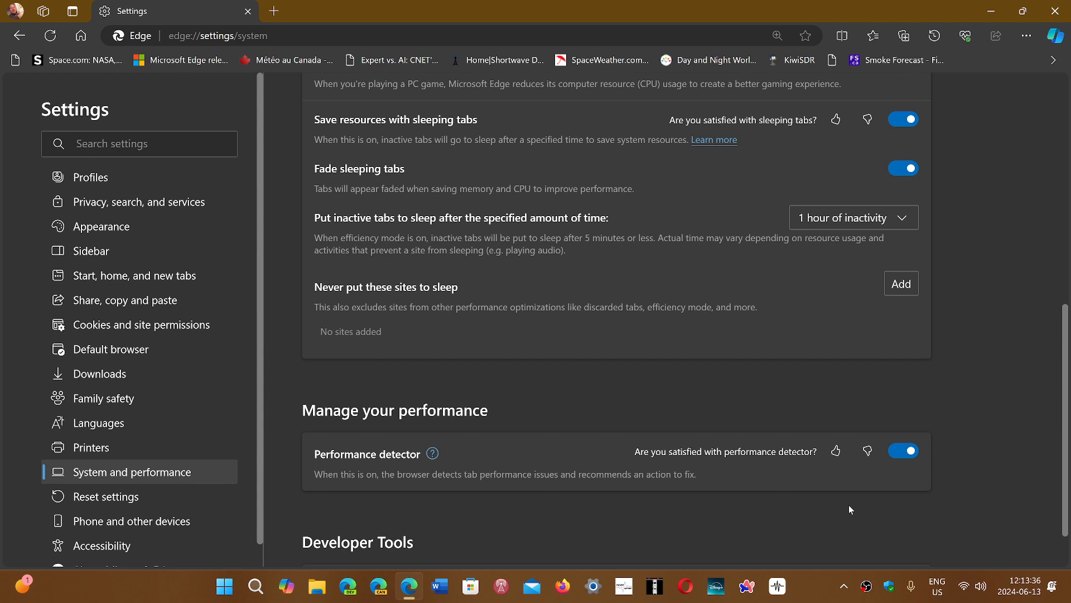
pyautogui.moveTo(814, 590)
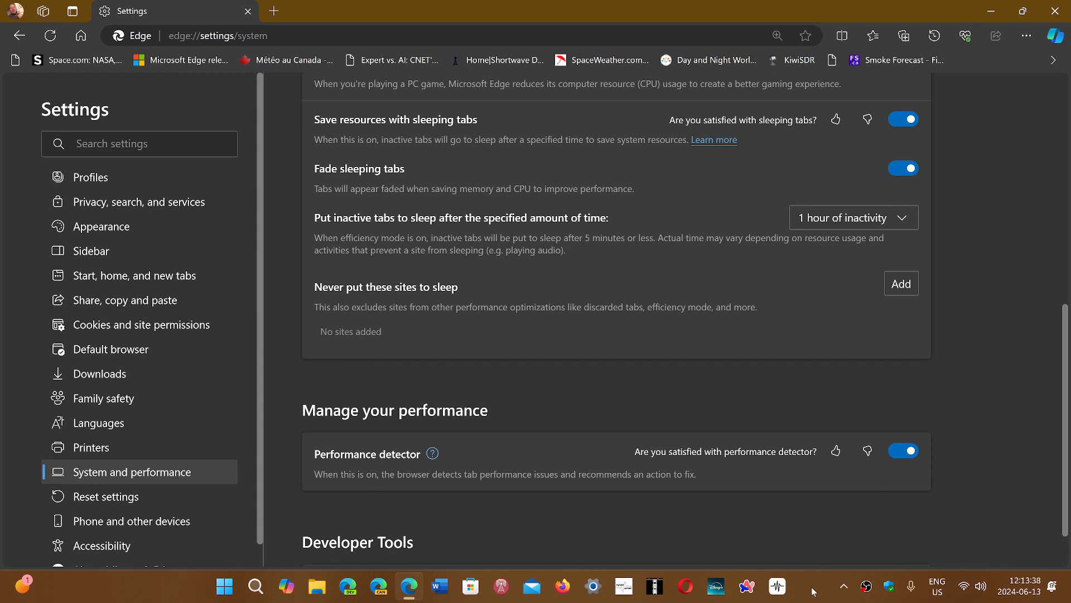